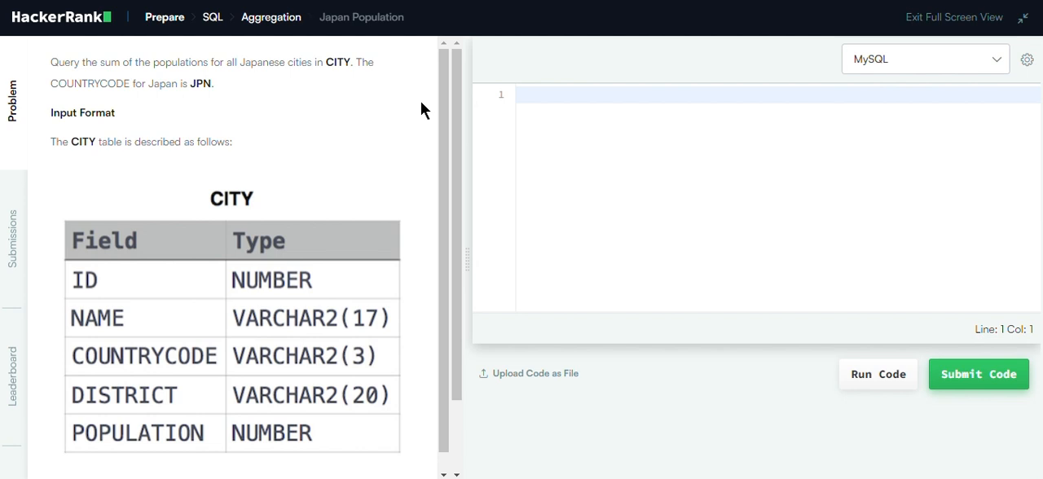
mouse_move(145, 399)
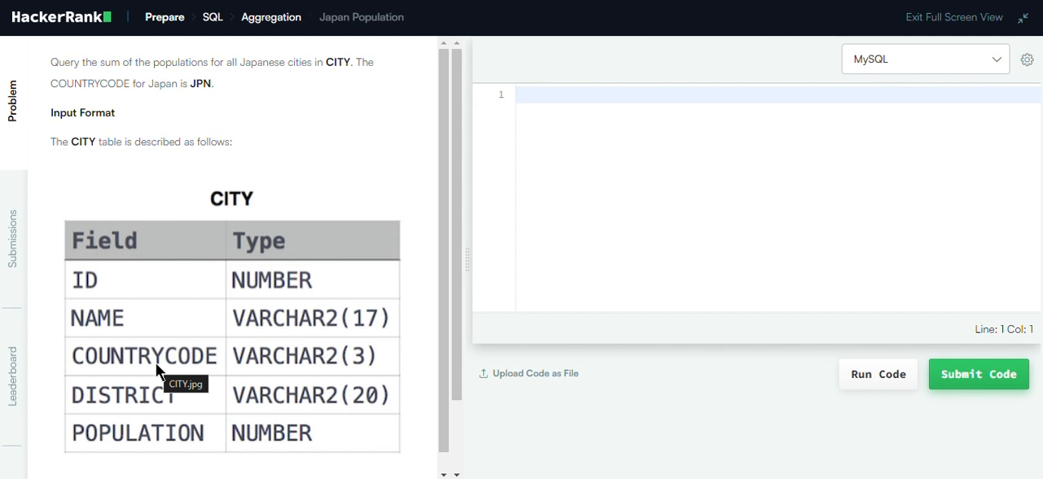
mouse_move(172, 356)
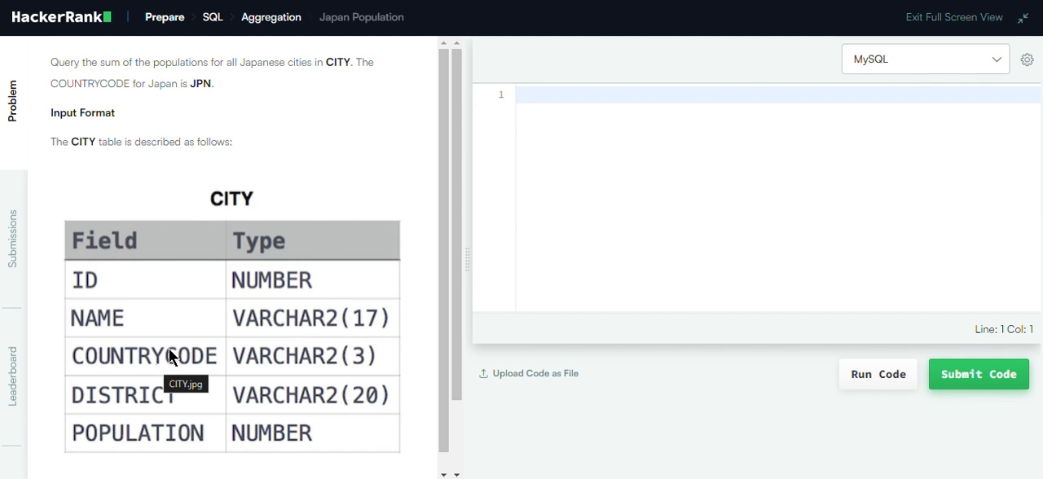
Enter SELECT on line 1 and FROM CITY on line 3 of the query
type("S")
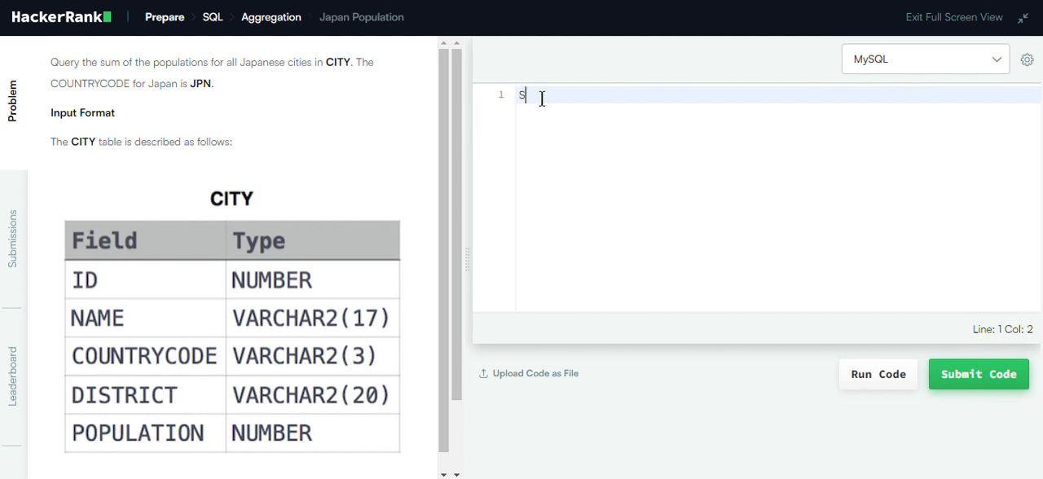
type("SELECT")
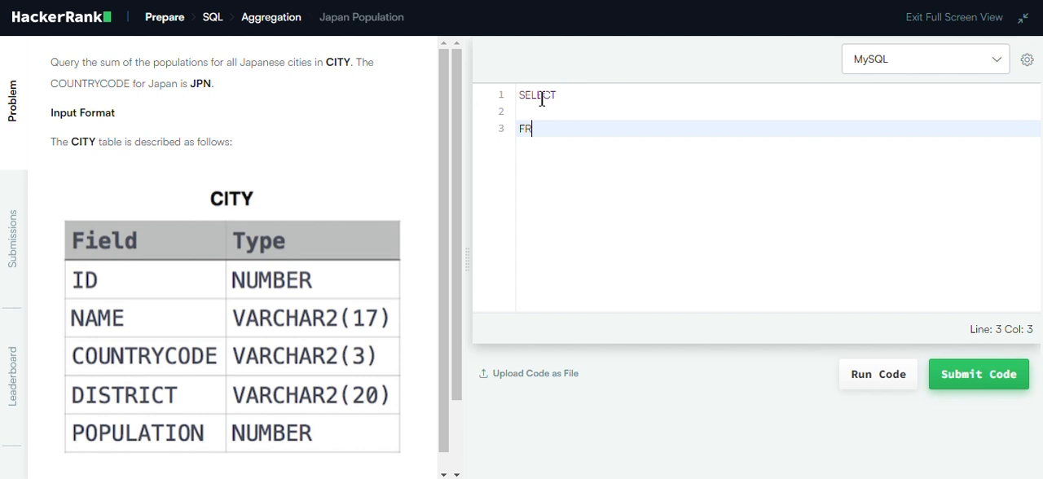
type("OM CITY")
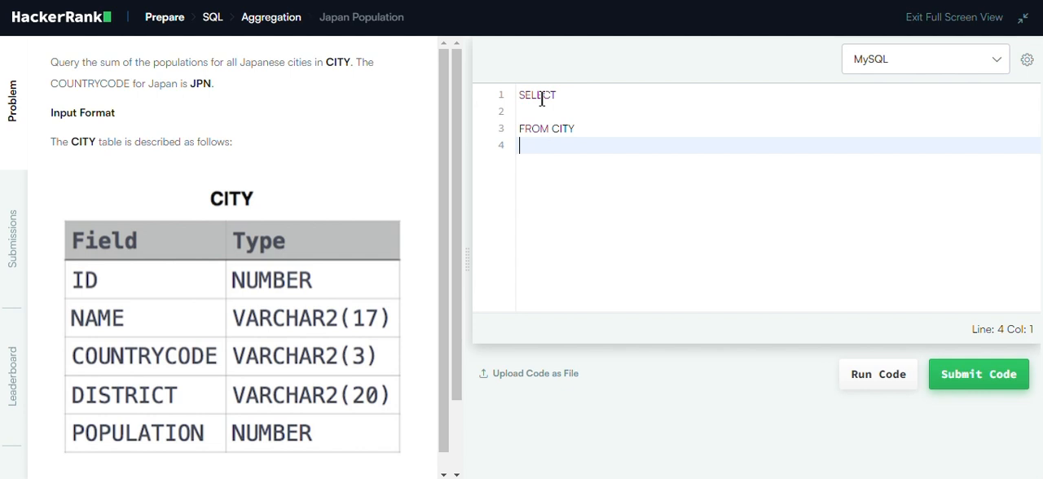
Add WHERE COUNTRYCODE = "JPN" on line 4, then return to the empty line 2
type("WHERE")
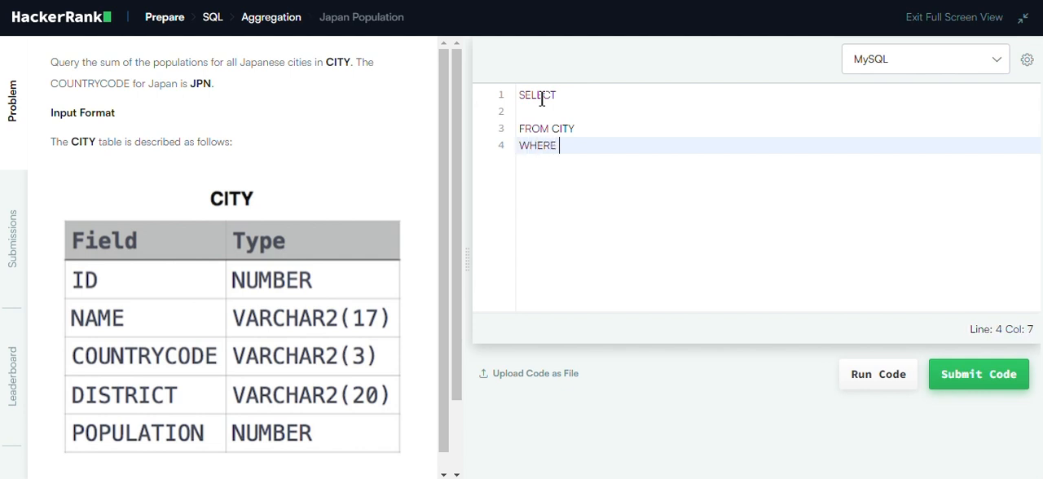
type("COUNT")
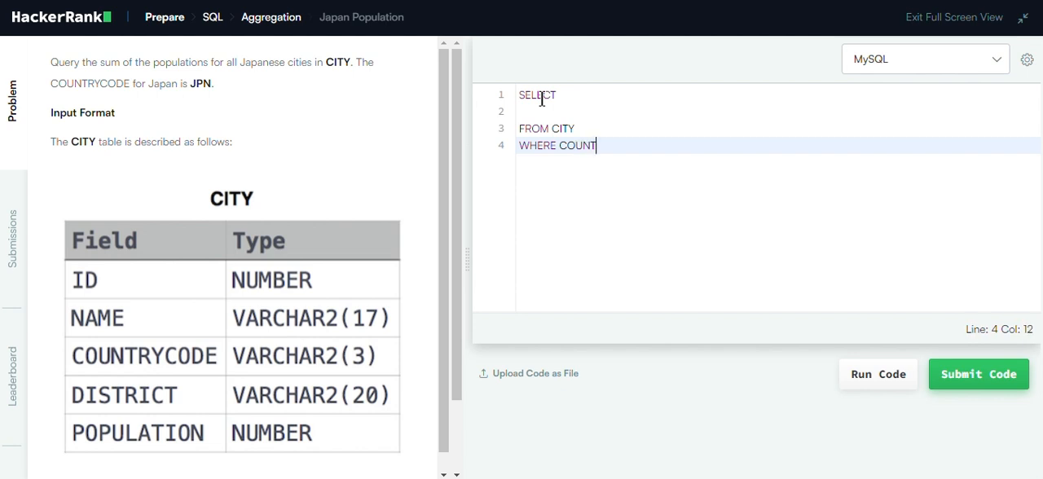
type("RYCODE = \"J")
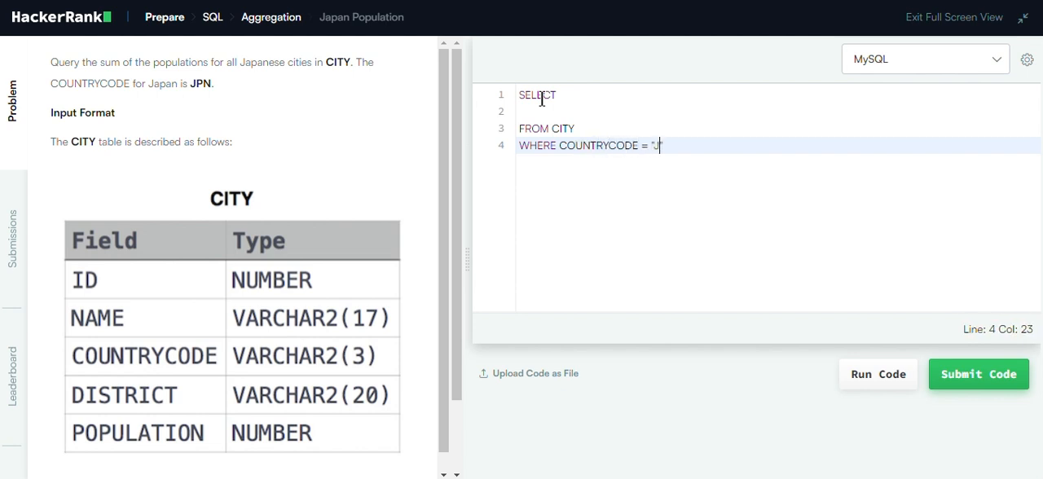
type("PN")
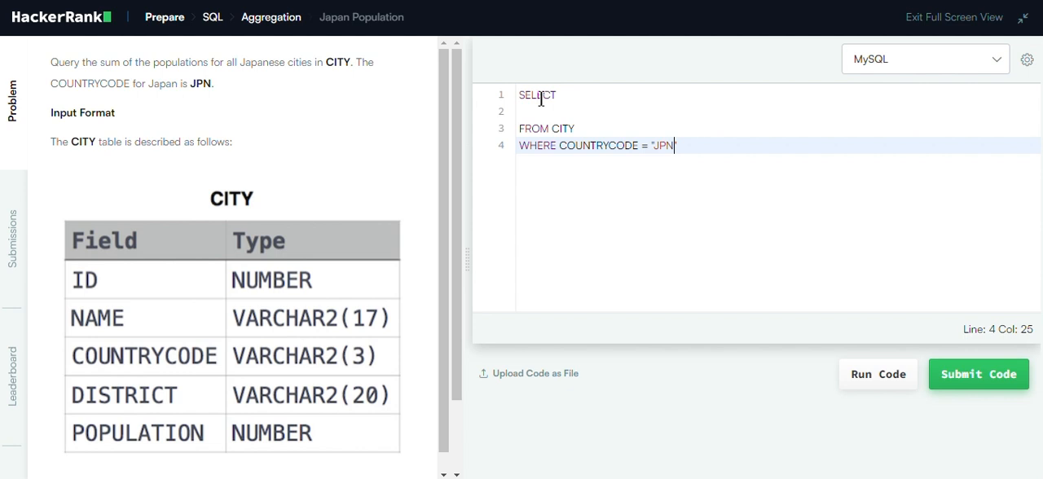
left_click(538, 112)
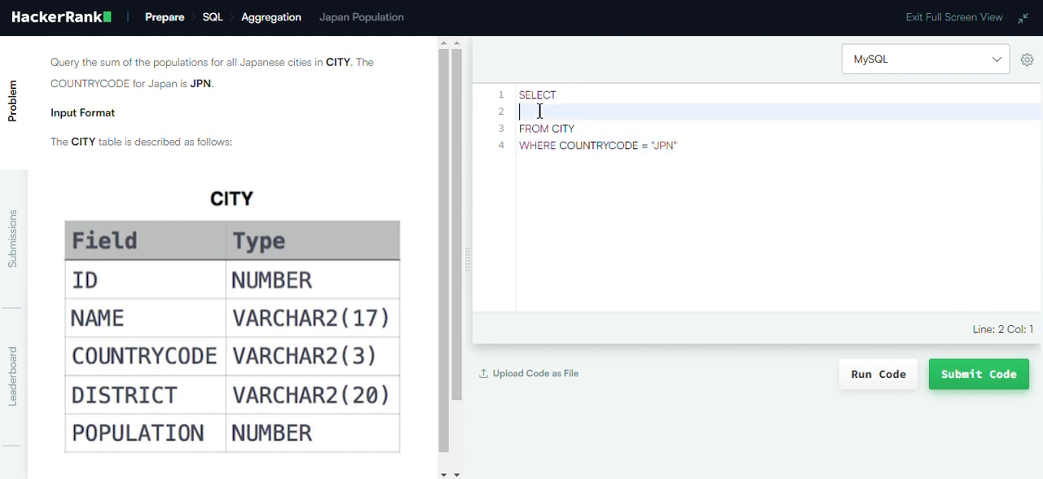
Write SUM(POPULATION) as the select list on line 2
type("S")
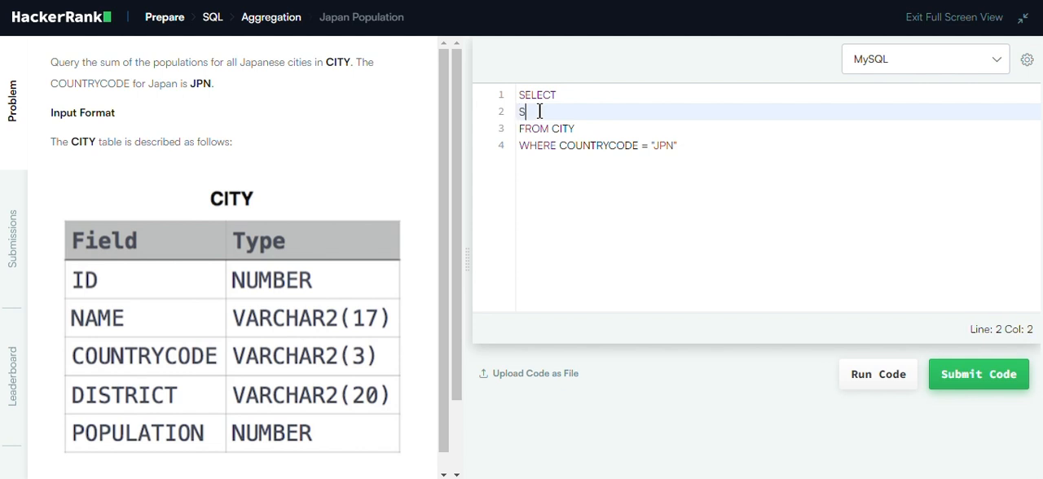
type("UM")
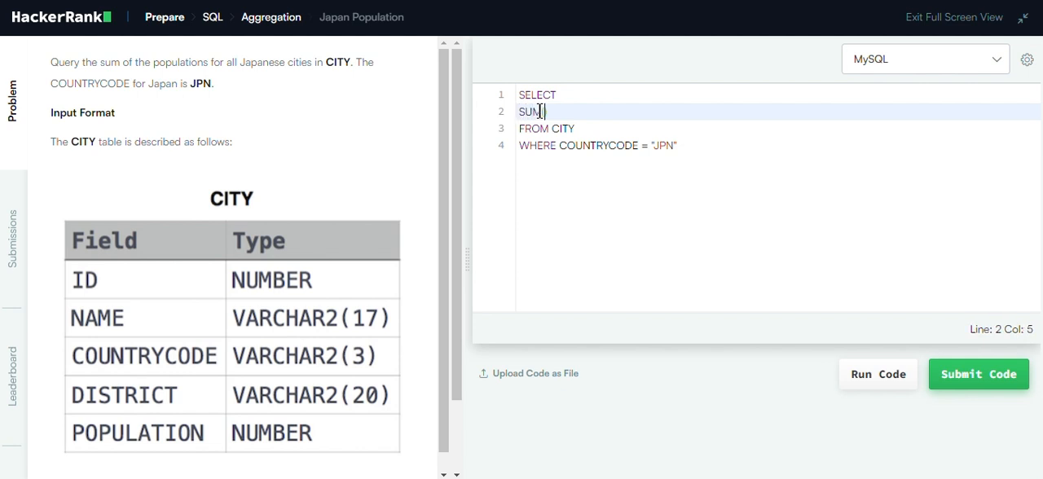
type("(")
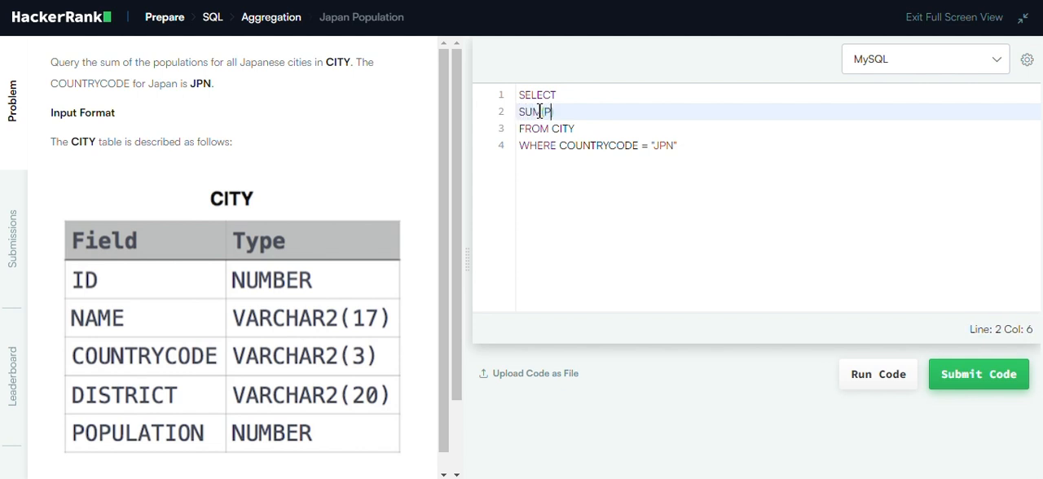
type("OPULAT")
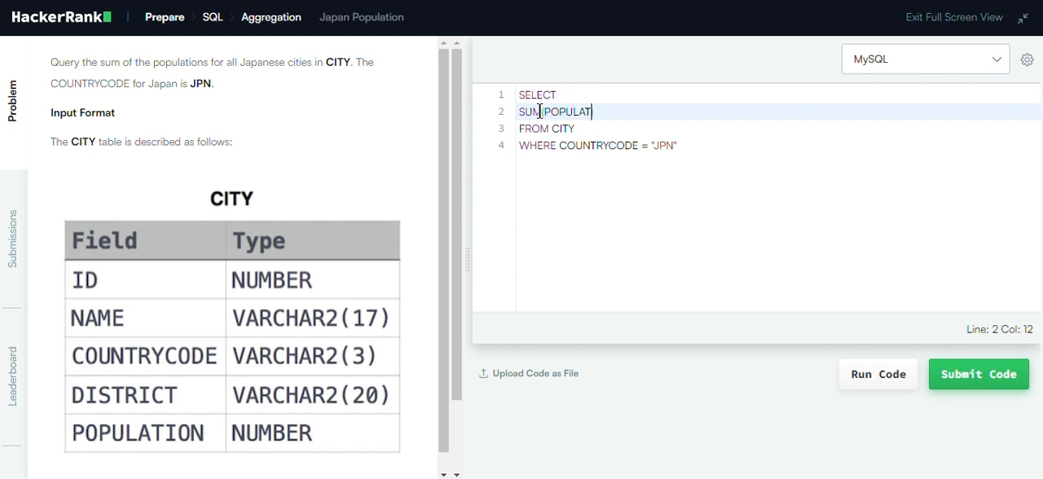
type("ION")
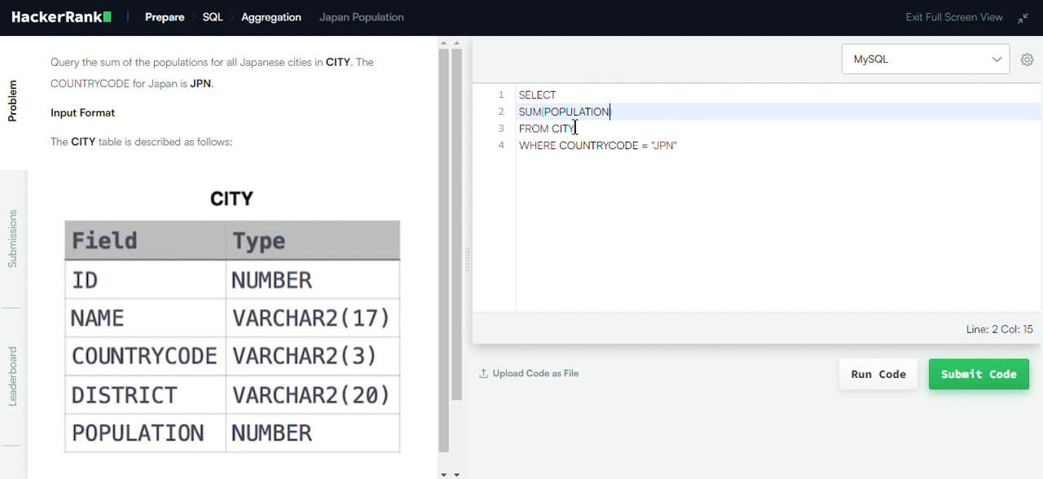
mouse_move(774, 273)
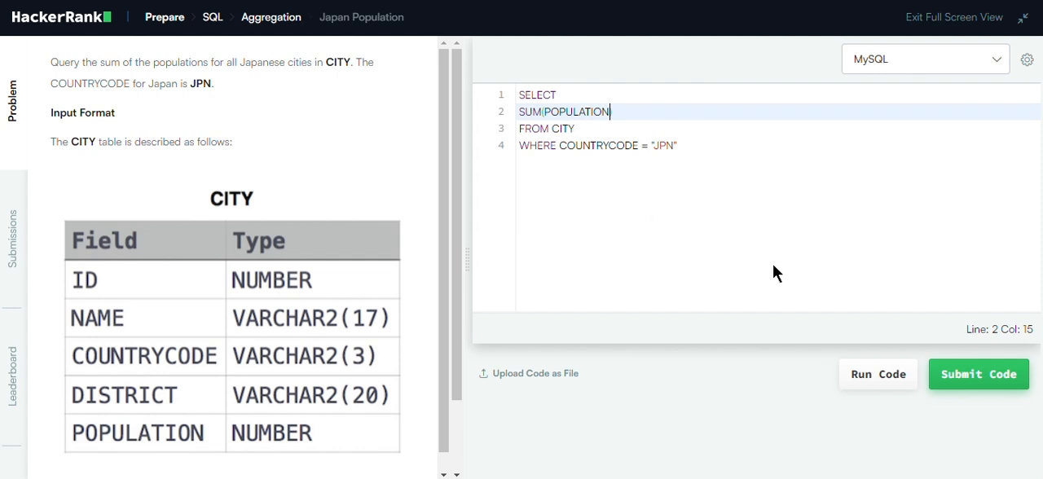
mouse_move(741, 320)
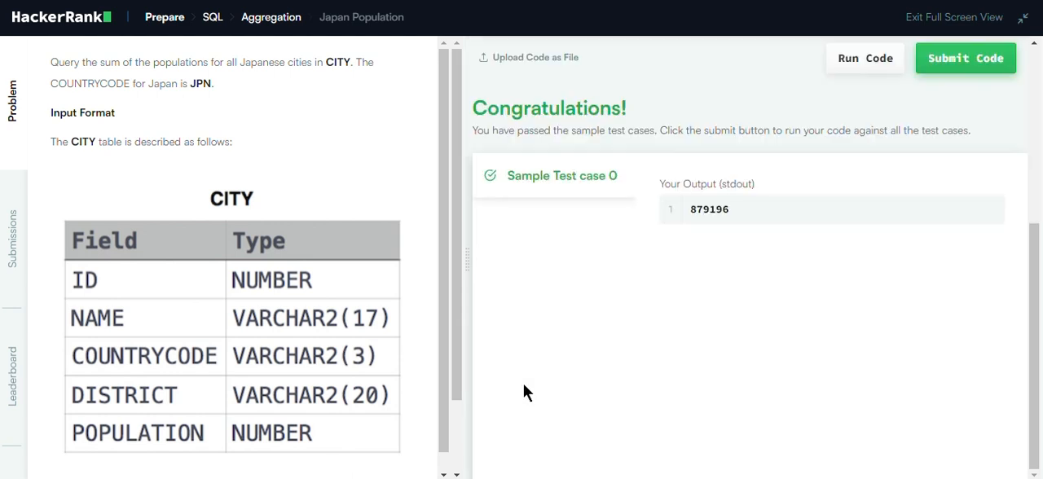
mouse_move(742, 220)
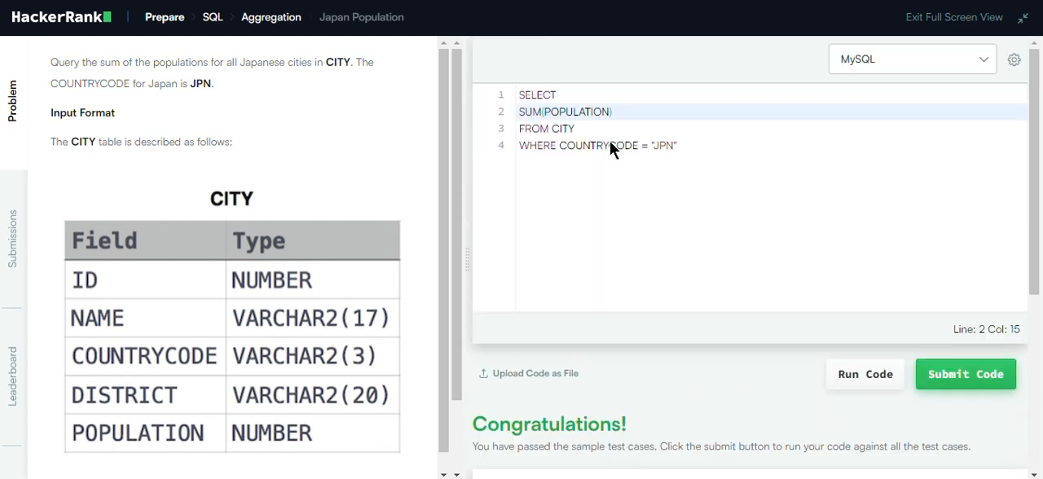
Run the query and confirm Sample Test case 0 passes with output 879196
left_click(865, 374)
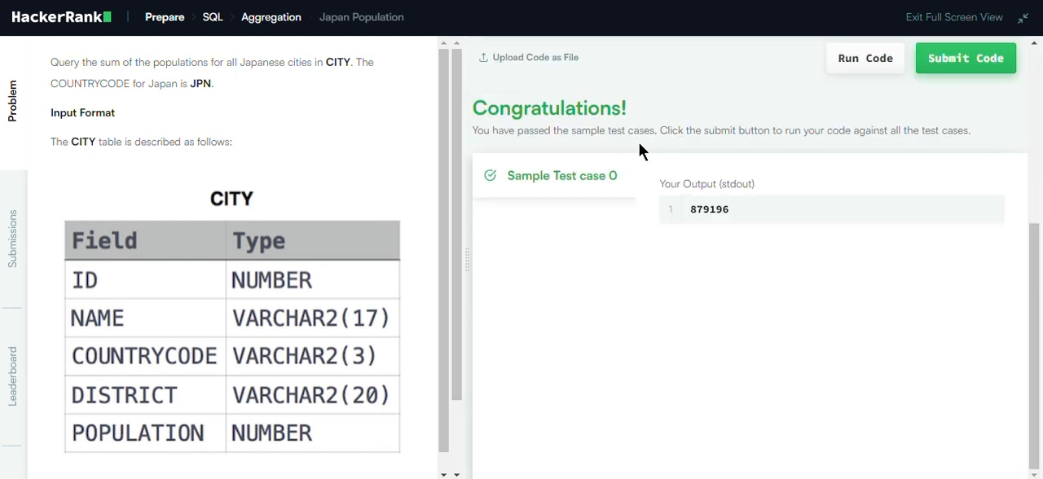